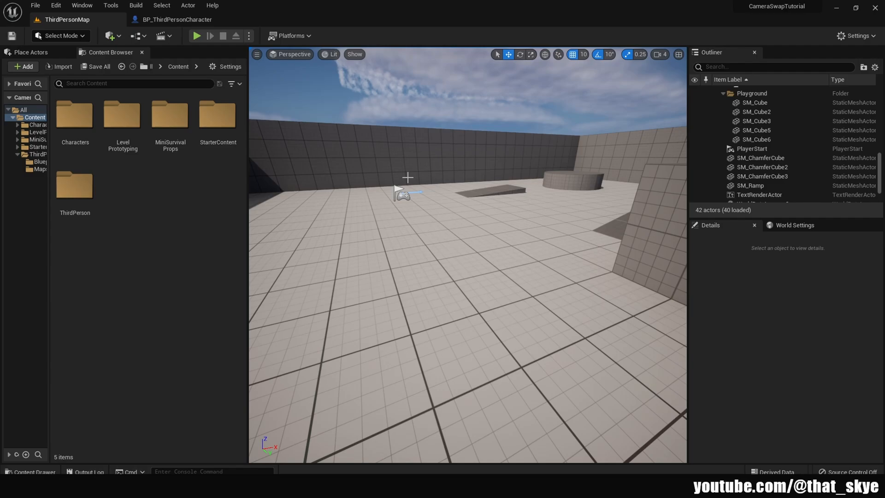
pyautogui.moveTo(333, 127)
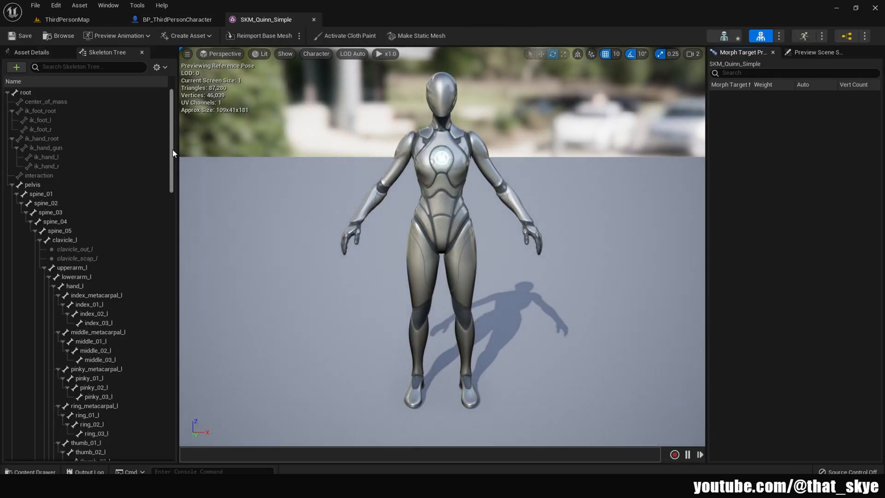
# - Add a new socket named weaponsocket_r under Quinn's hand_r bone
pyautogui.scroll(-3)
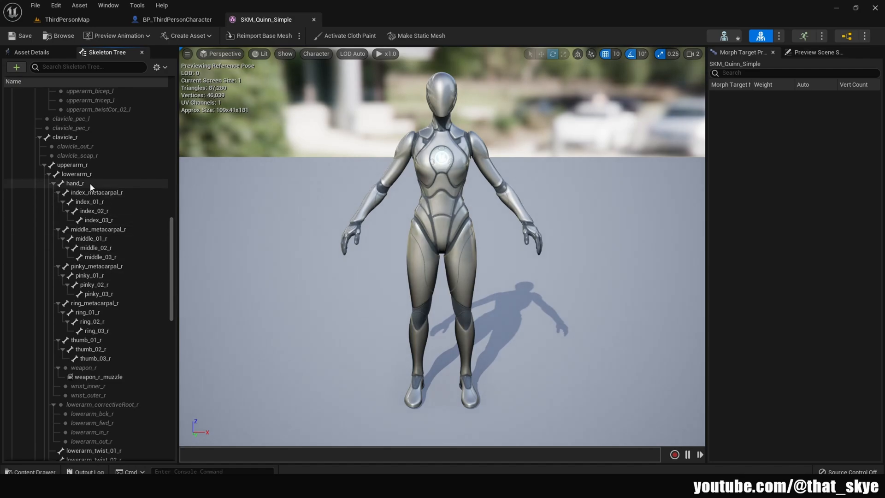
pyautogui.rightClick(76, 183)
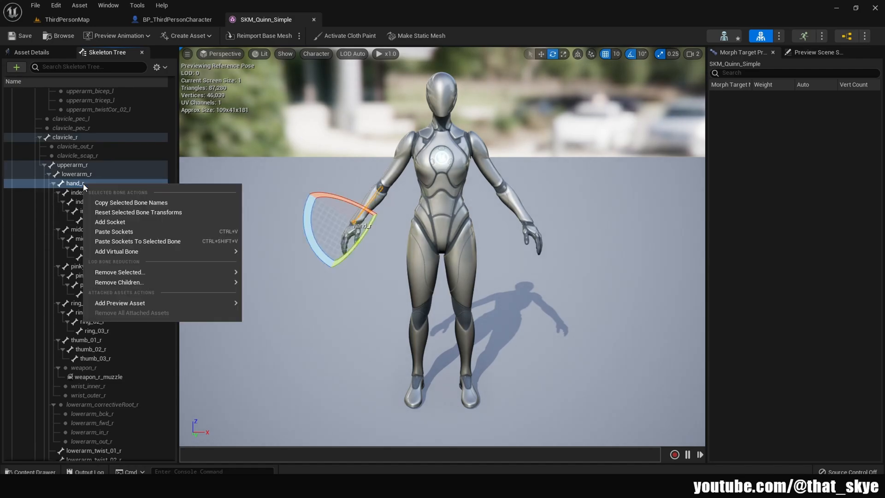
pyautogui.click(109, 223)
pyautogui.write('weaponsocket_r')
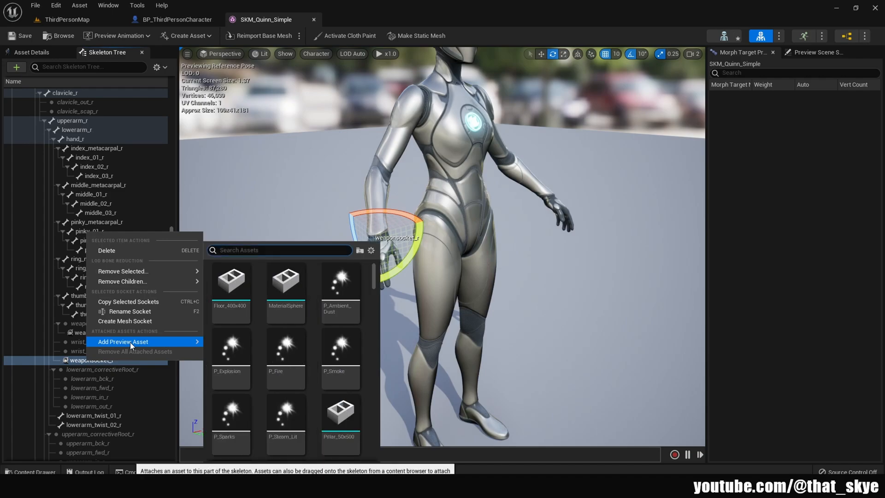
# - Preview SM_Sword on weaponsocket_r and align its grip with Quinn's right hand
pyautogui.write('sw')
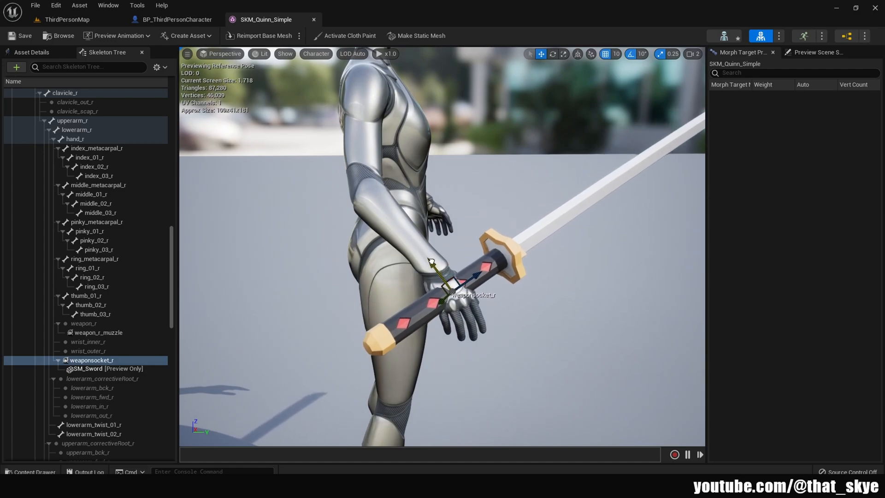
pyautogui.click(553, 53)
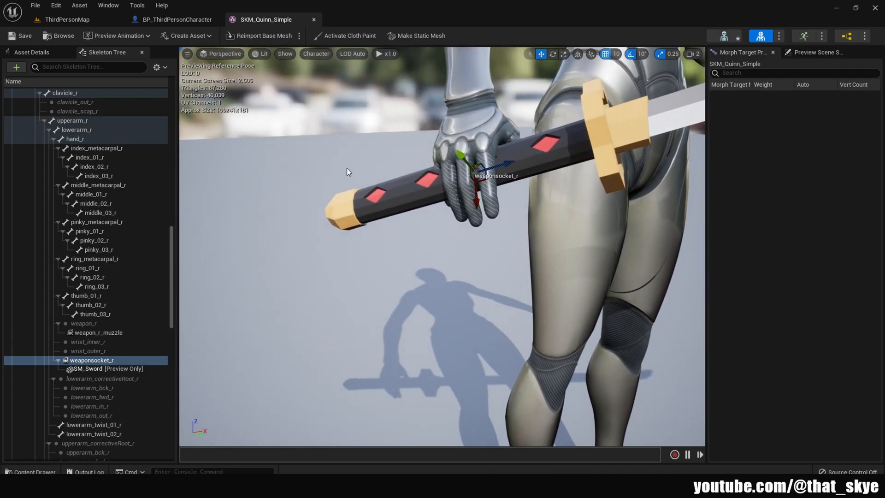
pyautogui.click(19, 36)
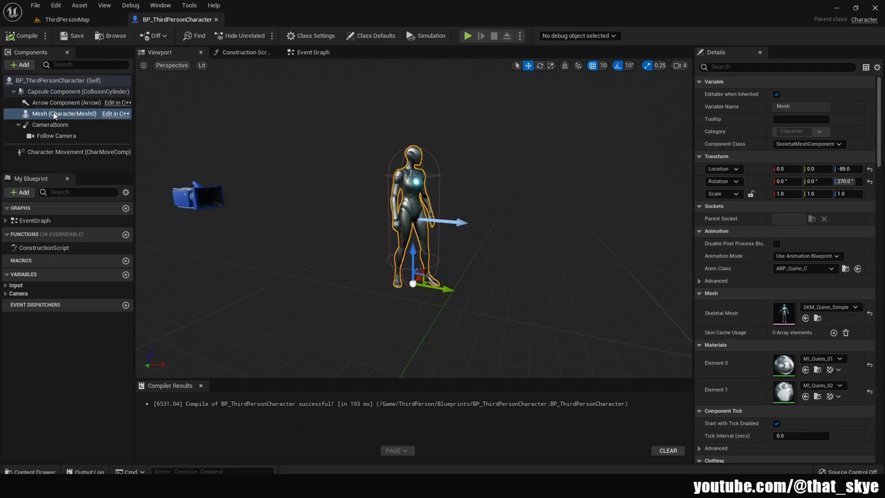
# - Add a Child Actor component named Weapon parented to weaponsocket_r and recompile the character
pyautogui.click(19, 64)
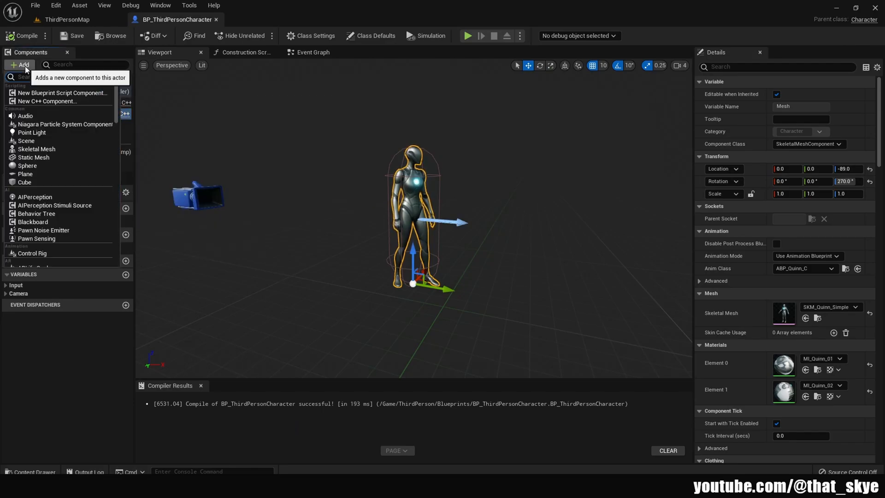
pyautogui.write('child')
pyautogui.write('Weapon')
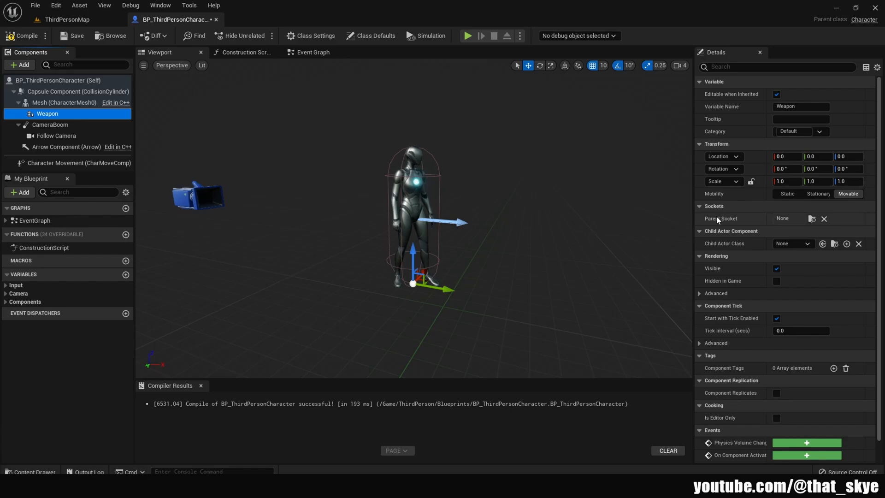
pyautogui.moveTo(811, 219)
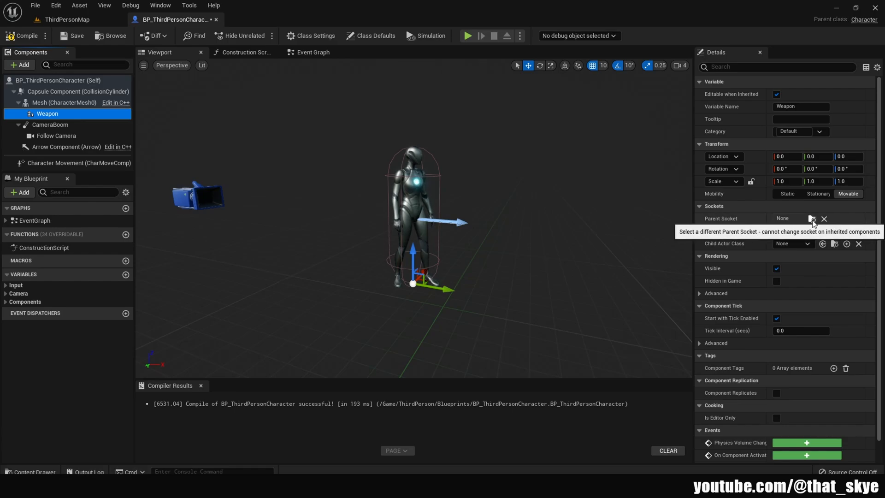
pyautogui.click(811, 219)
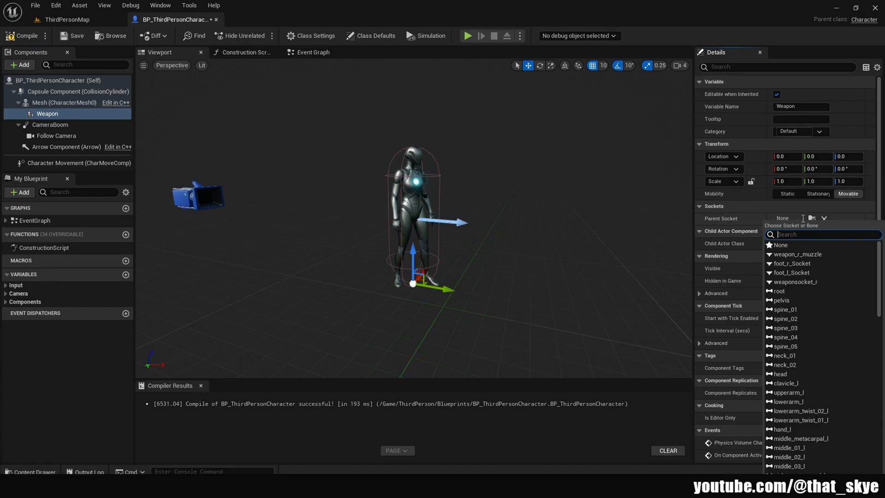
pyautogui.write('weapon')
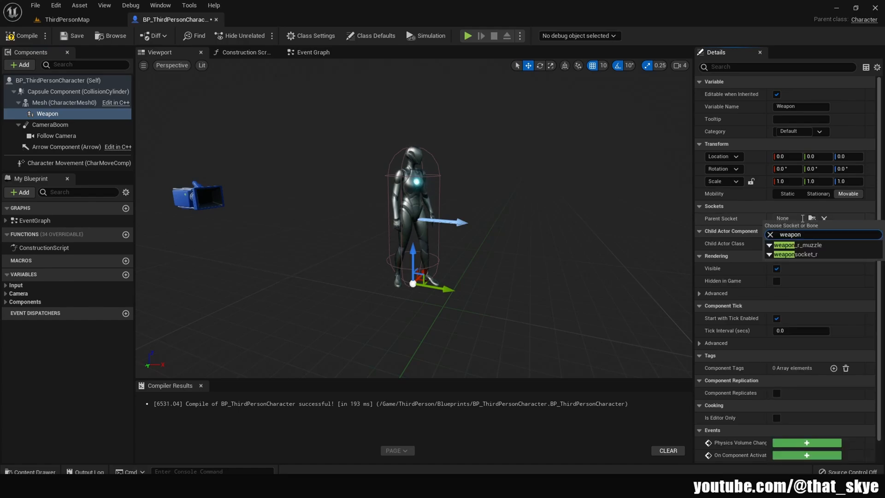
pyautogui.click(797, 254)
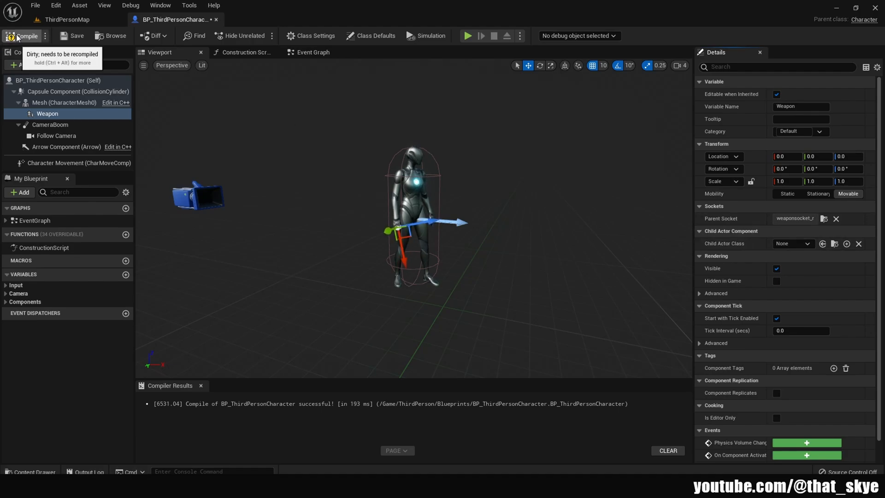
pyautogui.click(313, 51)
pyautogui.write('c')
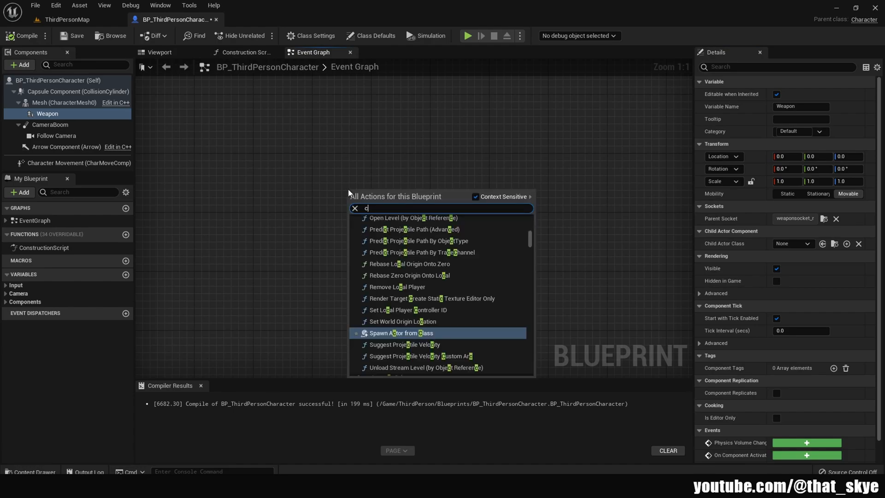
# - Create a Weapon Equip custom event with an input parameter named Weapon
pyautogui.click(382, 207)
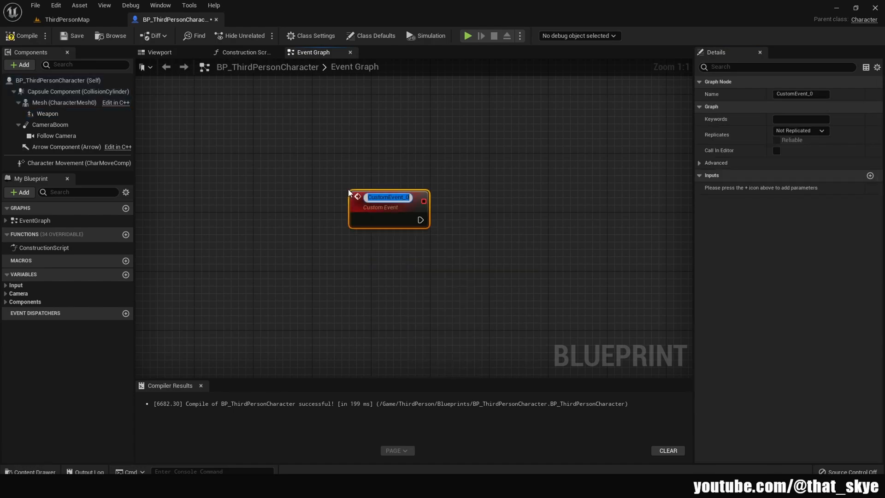
pyautogui.write('Weapon E')
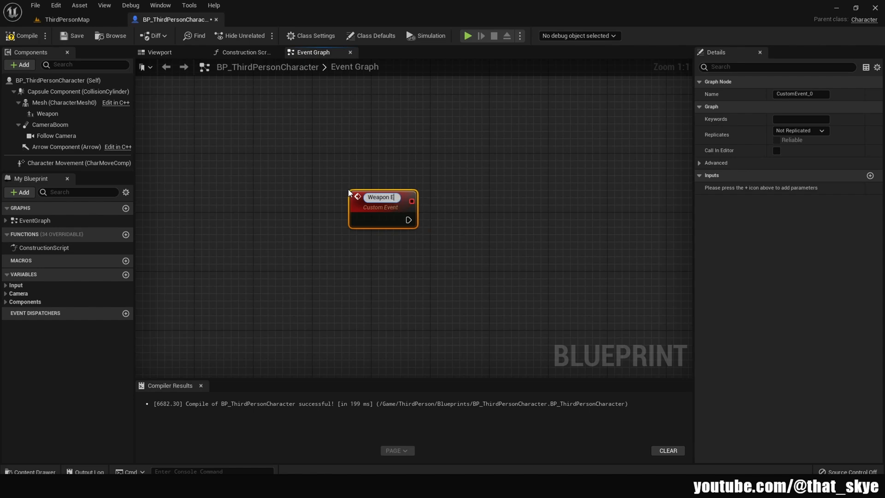
pyautogui.write('Weapon Equip')
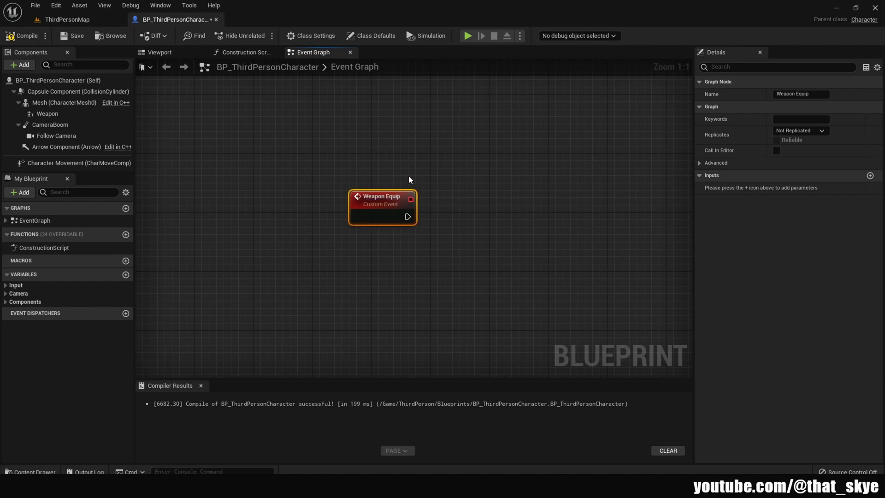
pyautogui.moveTo(870, 175)
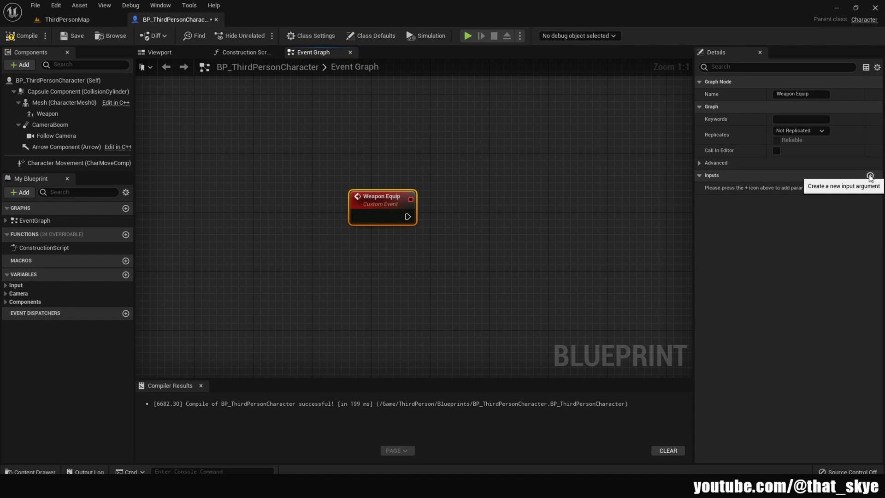
pyautogui.click(870, 175)
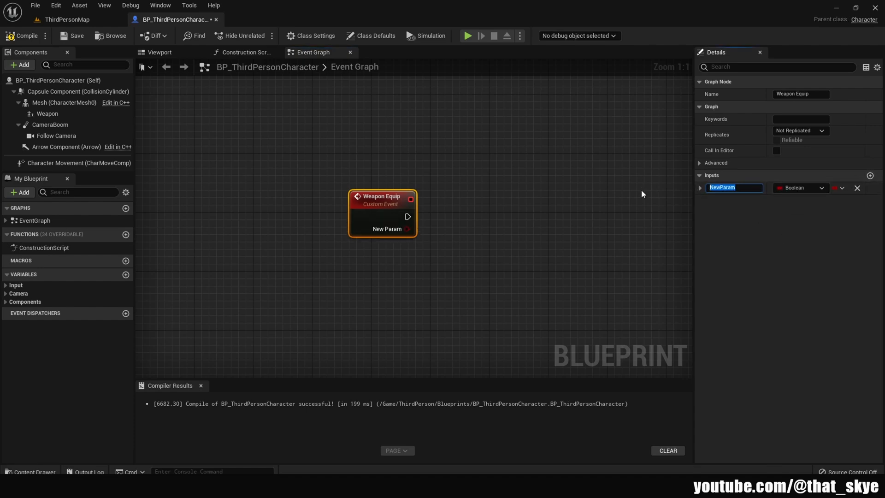
pyautogui.write('Weapon')
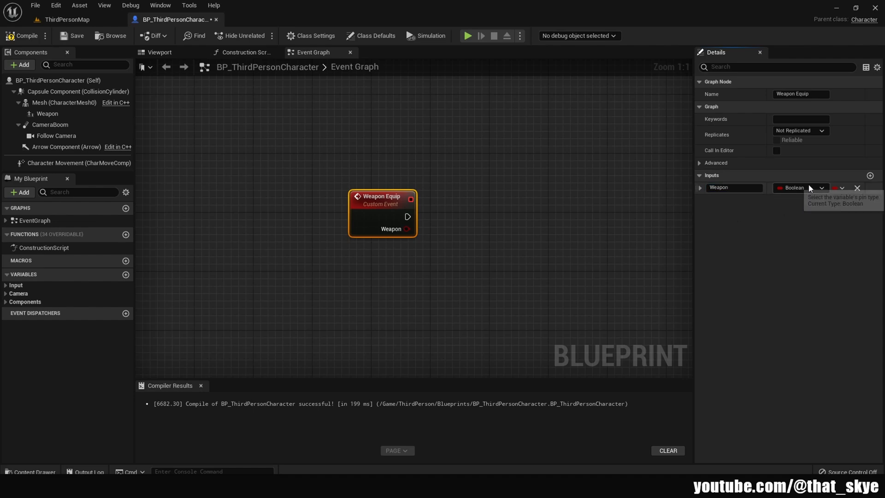
# - Make the Weapon input an Actor type and bring the Weapon component into the graph
pyautogui.click(819, 187)
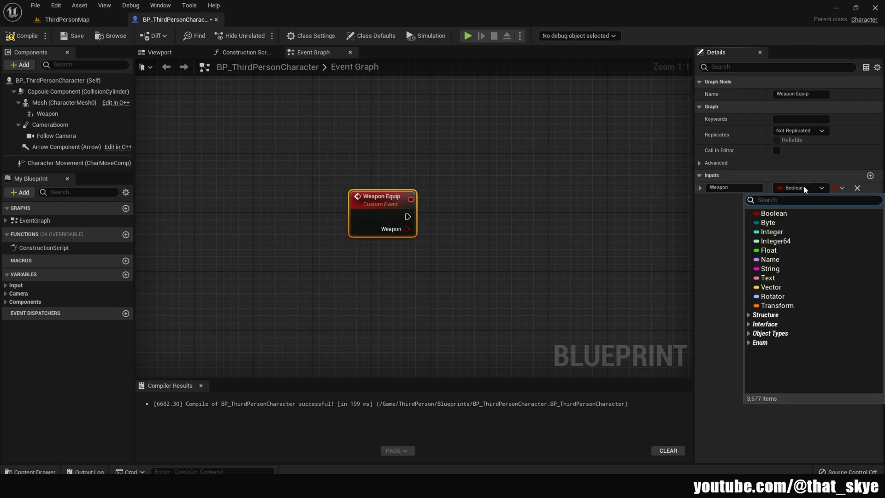
pyautogui.write('actor')
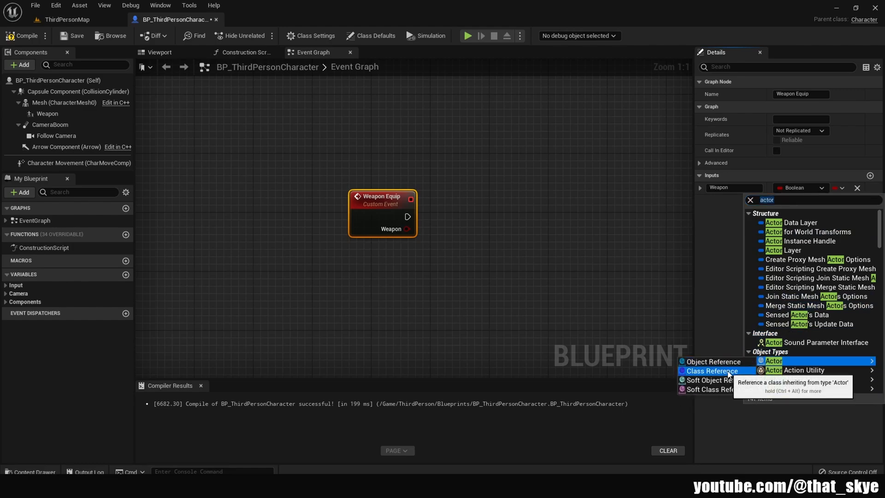
pyautogui.click(773, 361)
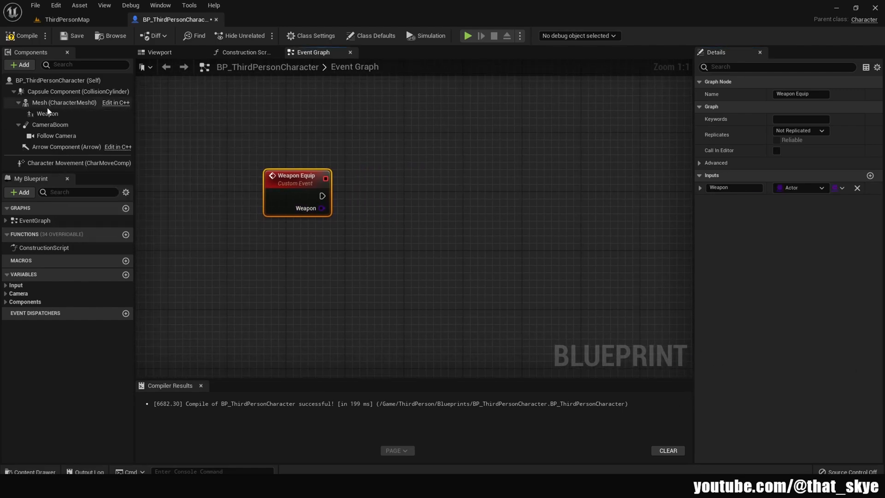
pyautogui.click(47, 114)
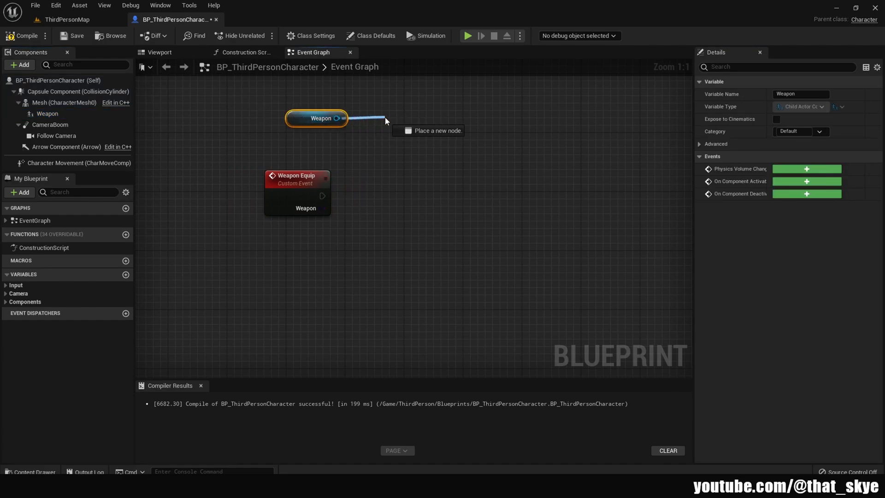
# - Wire Weapon Equip into Set Child Actor Class nodes on Weapon, compile, save, and return to the map
pyautogui.write('set')
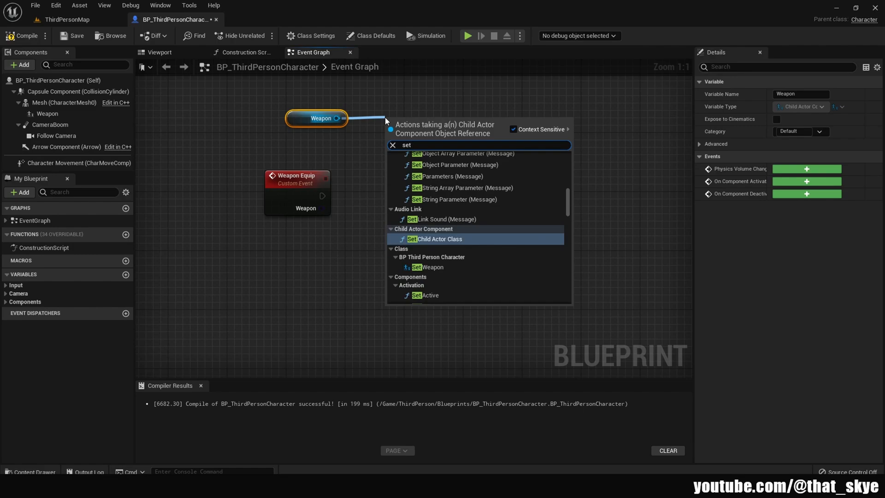
pyautogui.click(437, 238)
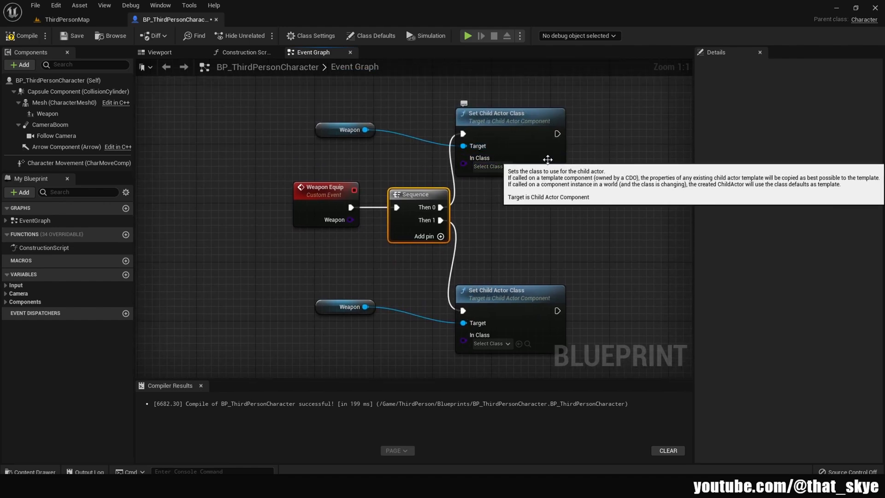
pyautogui.moveTo(517, 189)
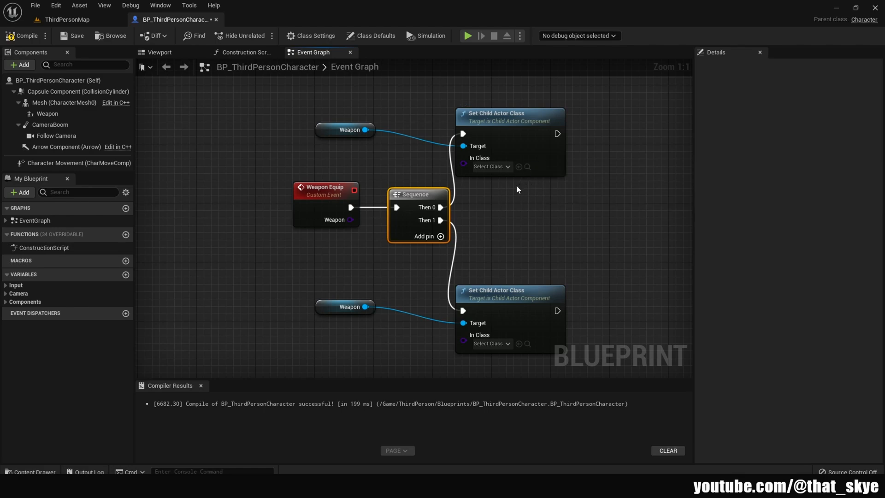
pyautogui.moveTo(546, 234)
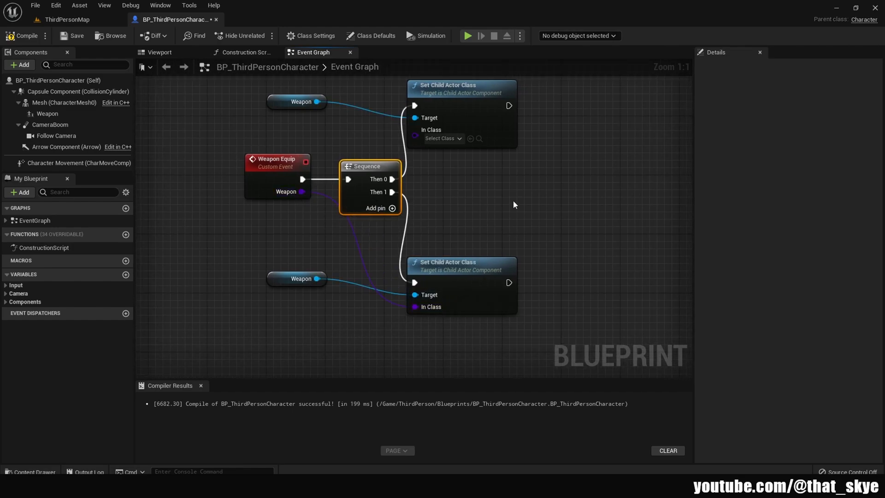
pyautogui.moveTo(28, 36)
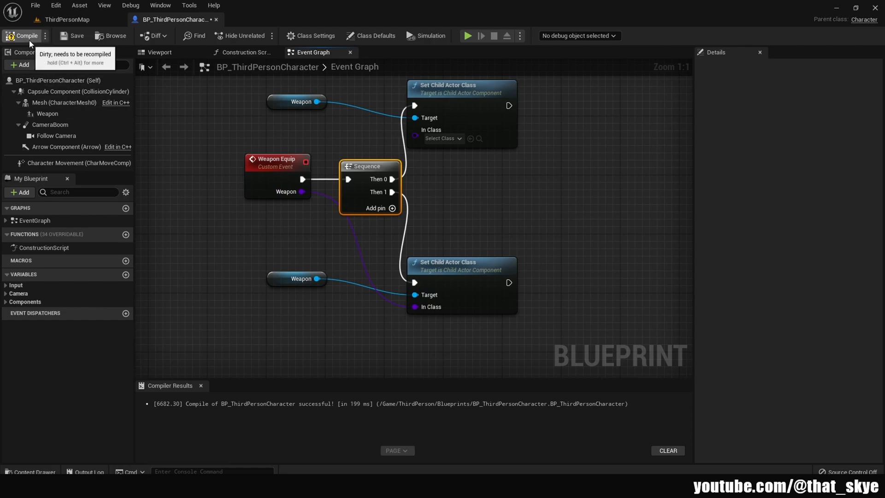
pyautogui.click(23, 36)
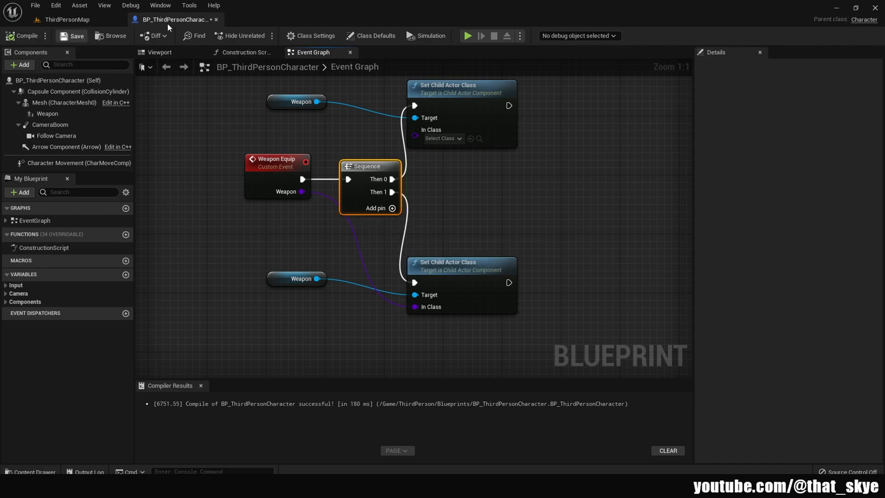
pyautogui.click(66, 20)
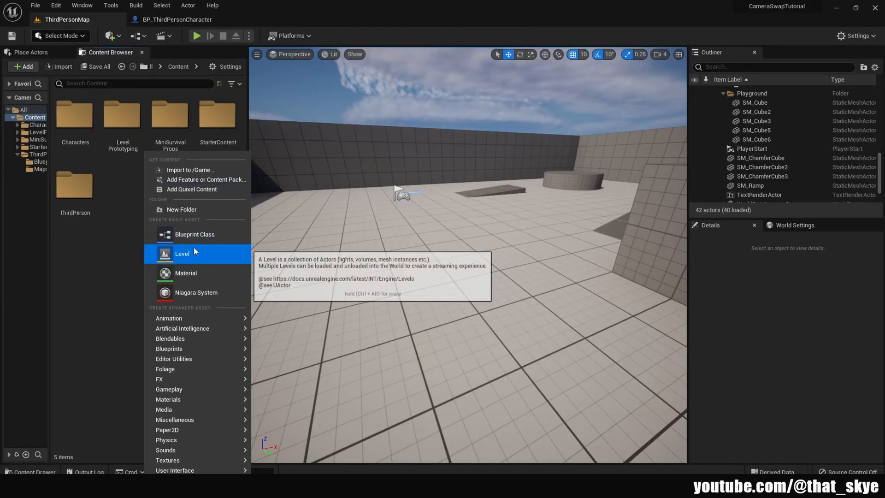
# - Create an Actor blueprint named MasterItem in Content and open it for editing
pyautogui.click(194, 233)
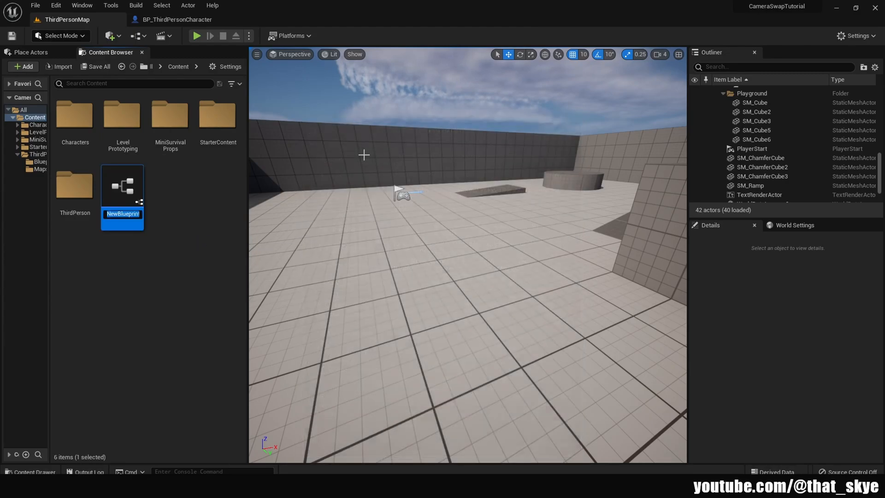
pyautogui.write('MasterItem')
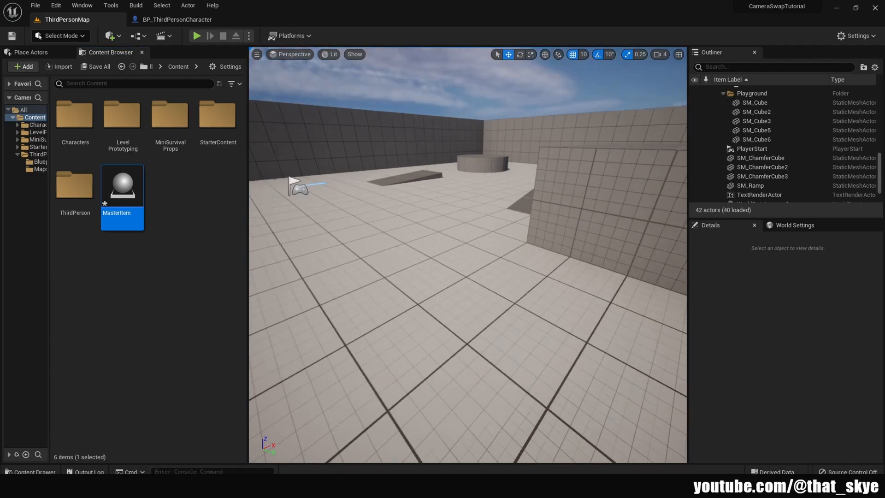
pyautogui.moveTo(130, 194)
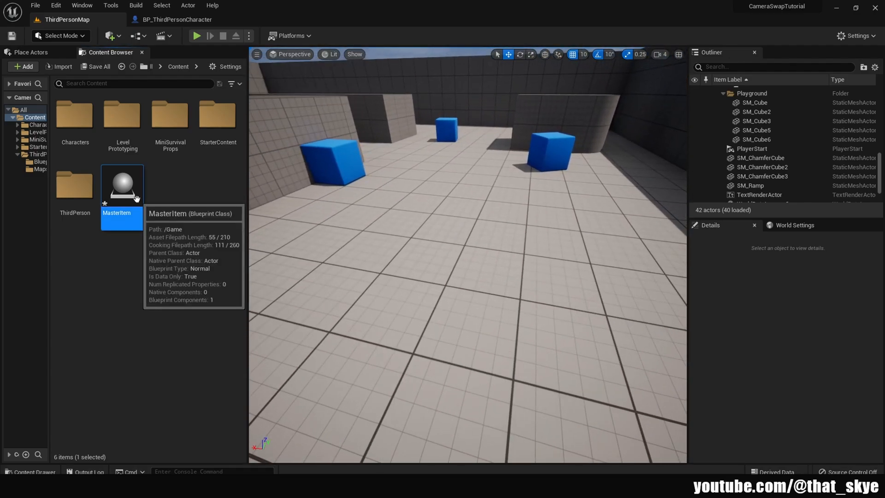
pyautogui.doubleClick(122, 184)
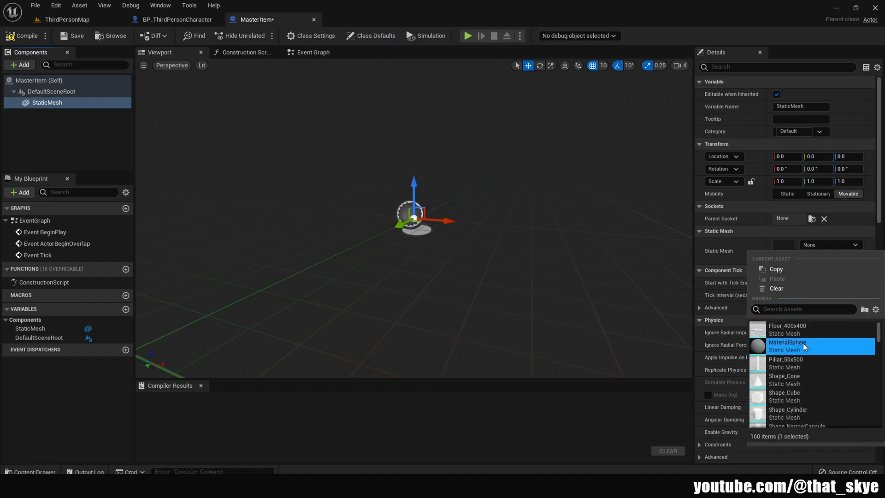
# - Set MasterItem's StaticMesh to MaterialSphere with the OverlapAll collision preset
pyautogui.click(790, 344)
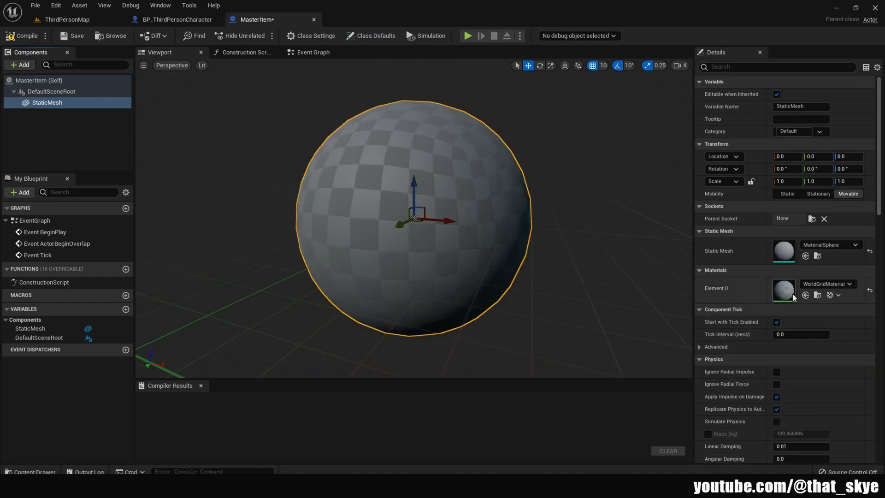
pyautogui.scroll(-3)
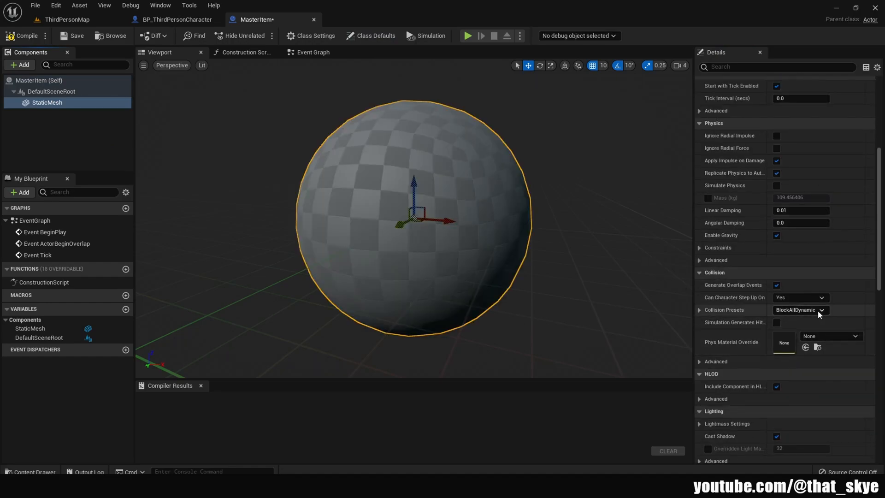
pyautogui.click(823, 310)
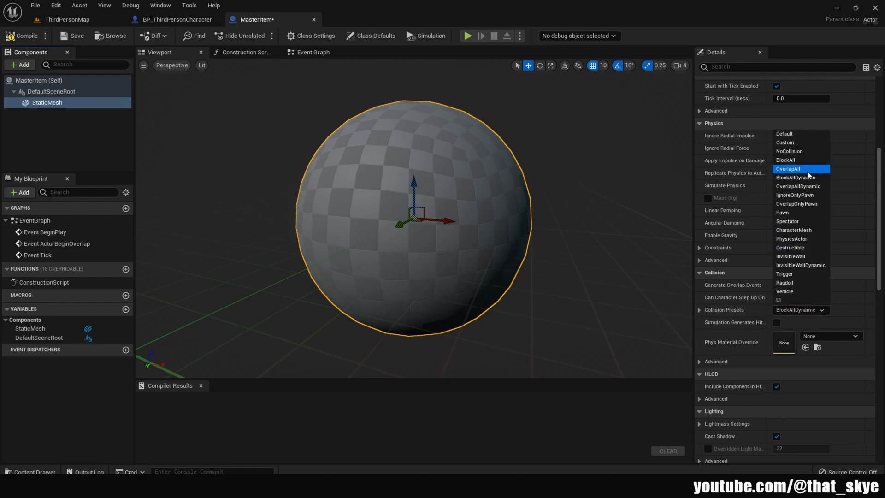
pyautogui.click(788, 169)
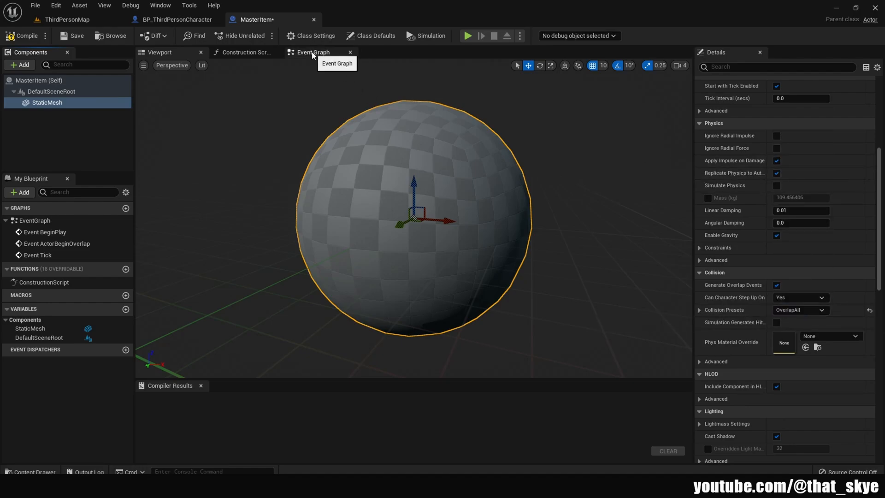
# - Cast the overlapping actor to BP_ThirdPersonCharacter and promote Weapon Equip's Weapon input to a variable
pyautogui.click(312, 52)
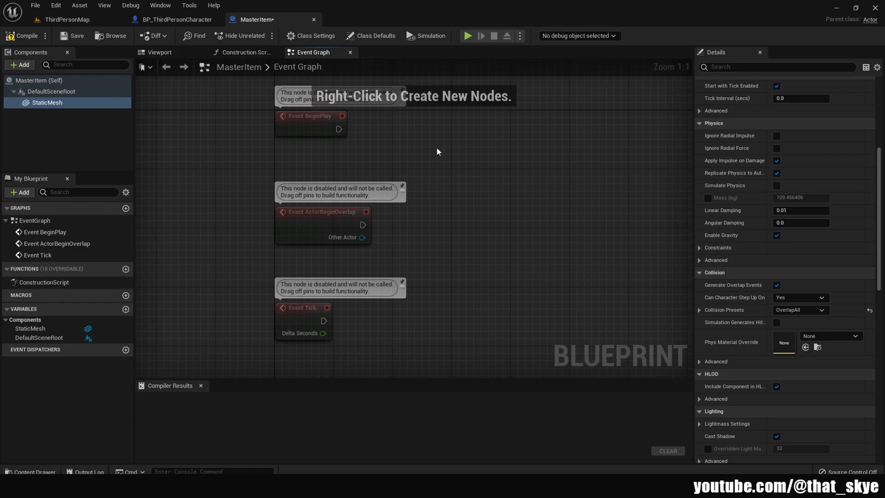
pyautogui.moveTo(359, 228)
pyautogui.write('cast third')
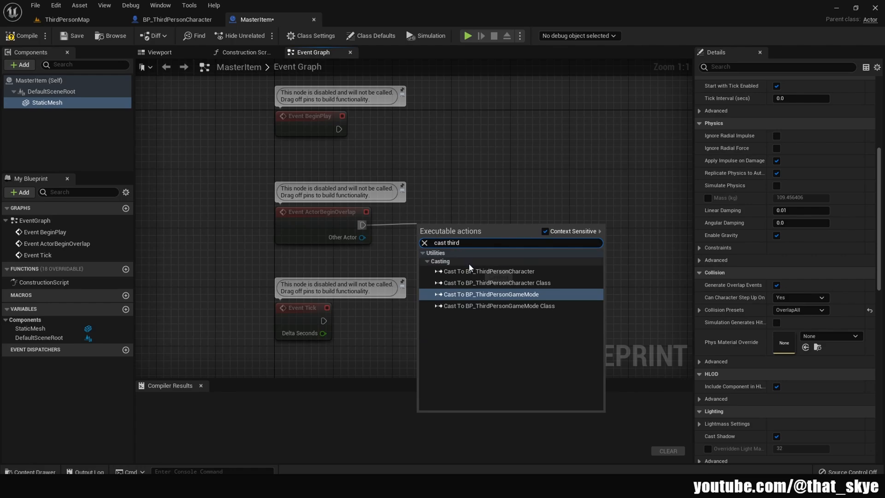
pyautogui.click(489, 272)
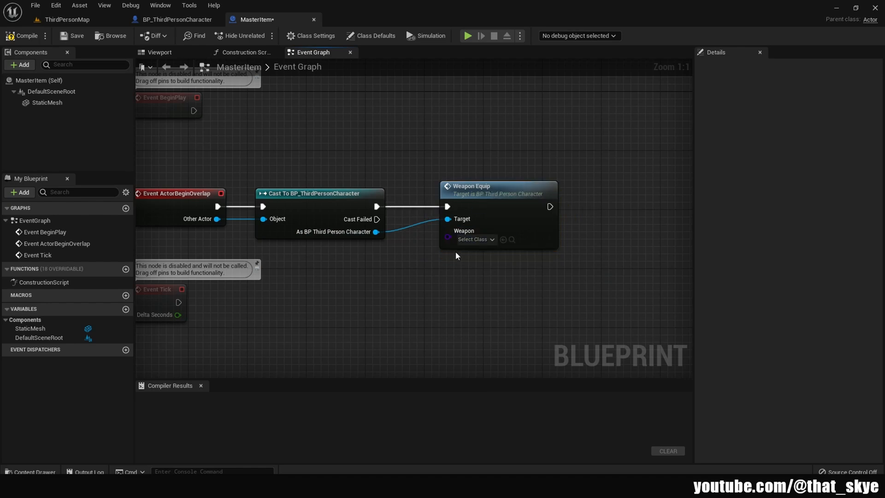
pyautogui.moveTo(376, 231); pyautogui.dragTo(375, 285)
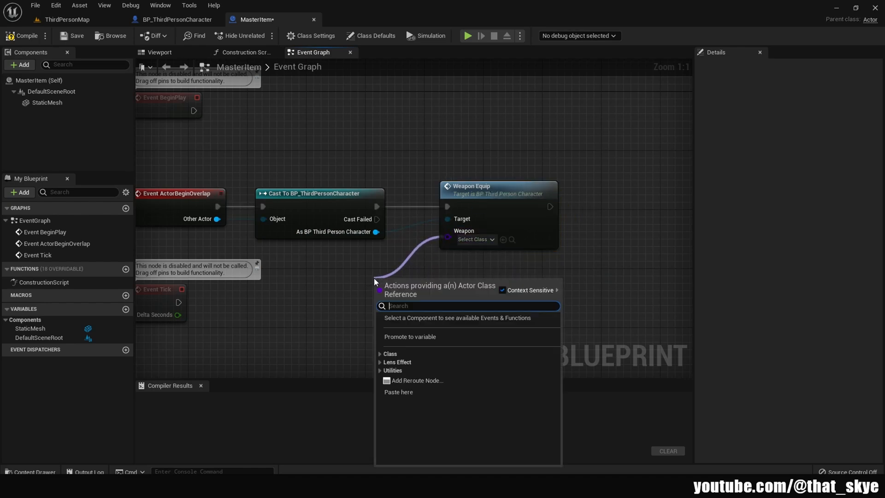
pyautogui.click(409, 337)
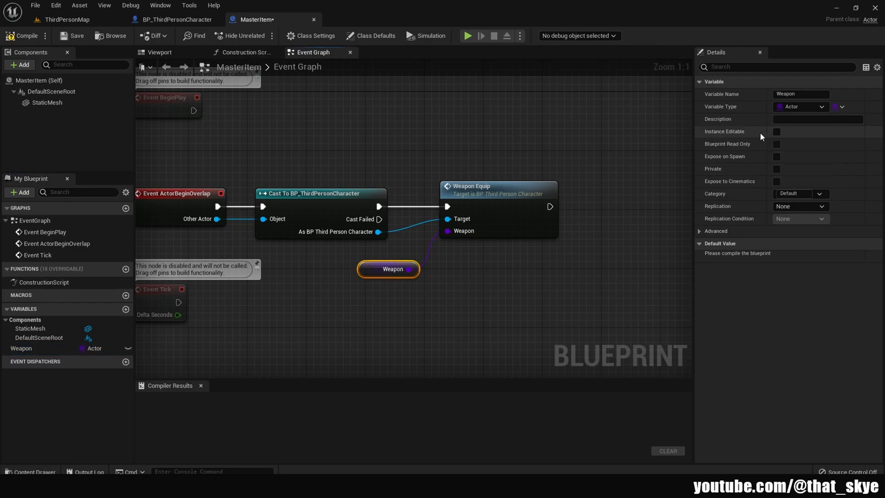
# - Make the Weapon variable instance-editable and spawn-exposed, then compile MasterItem
pyautogui.click(777, 132)
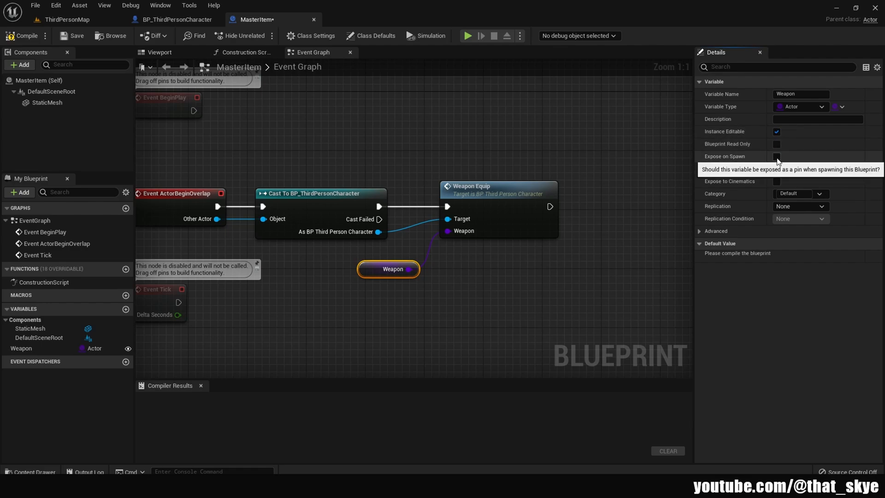
pyautogui.click(776, 157)
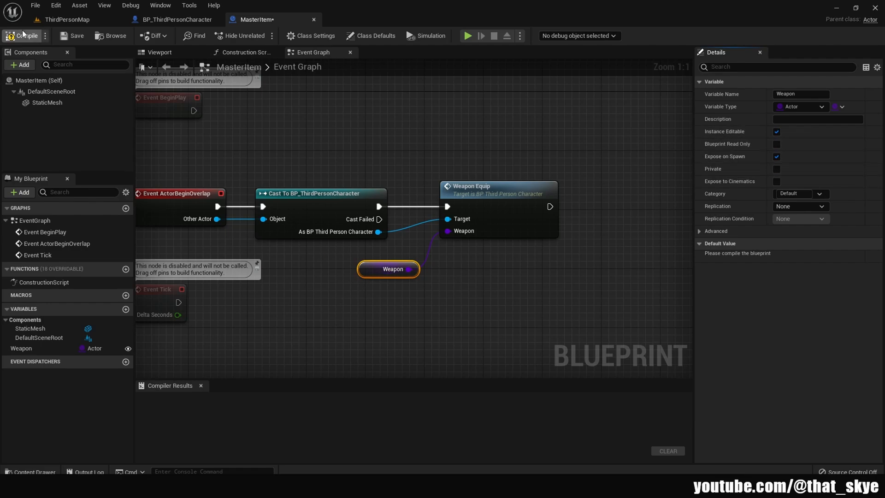
pyautogui.click(24, 36)
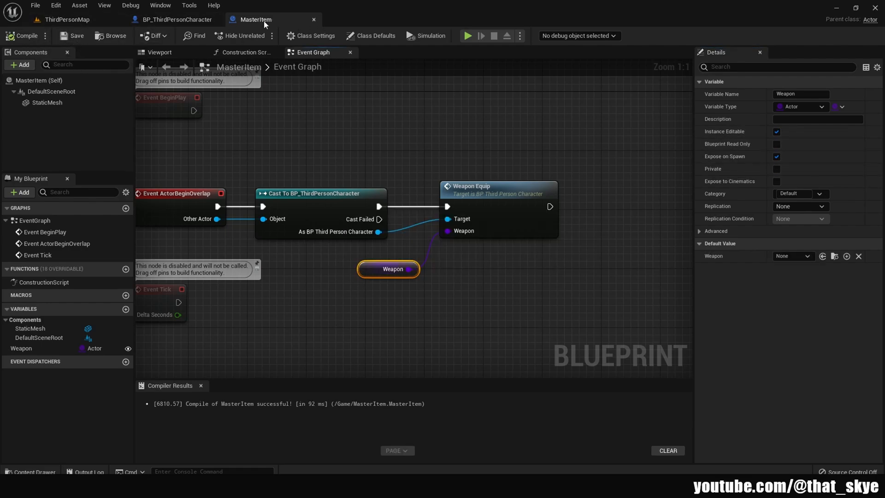
# - Create BP_Sword in the Content Browser with its StaticMesh set to SM_Sword and compile it
pyautogui.click(177, 19)
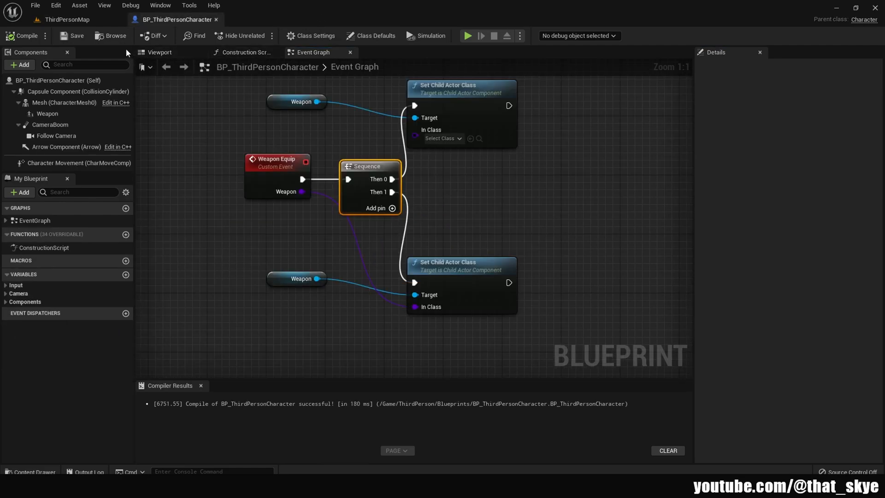
pyautogui.click(66, 20)
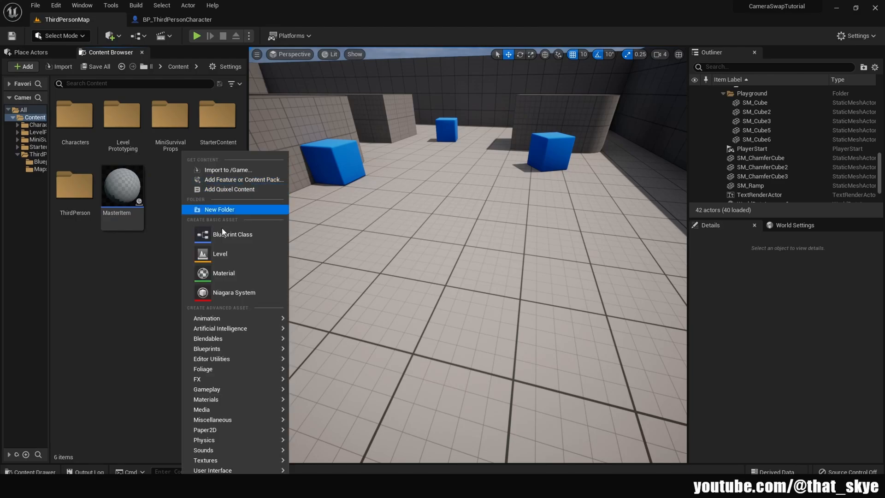
pyautogui.click(233, 235)
pyautogui.write('BP_Sword')
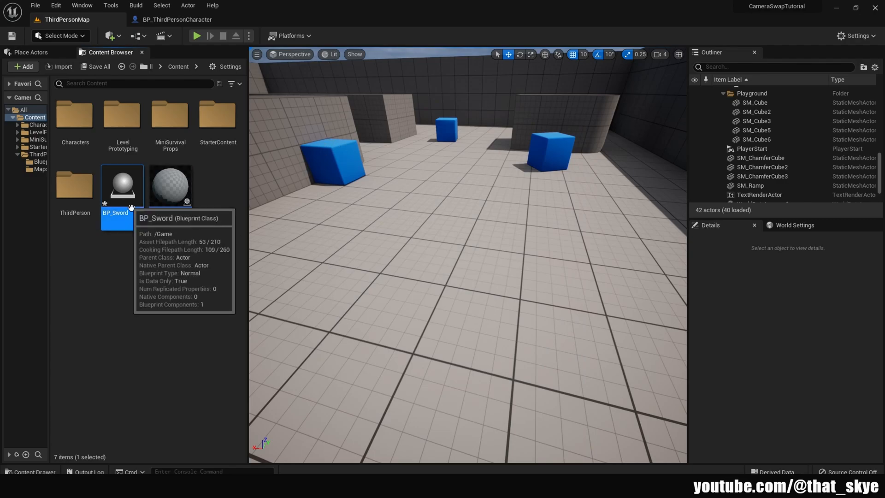
pyautogui.doubleClick(117, 185)
pyautogui.write('sw')
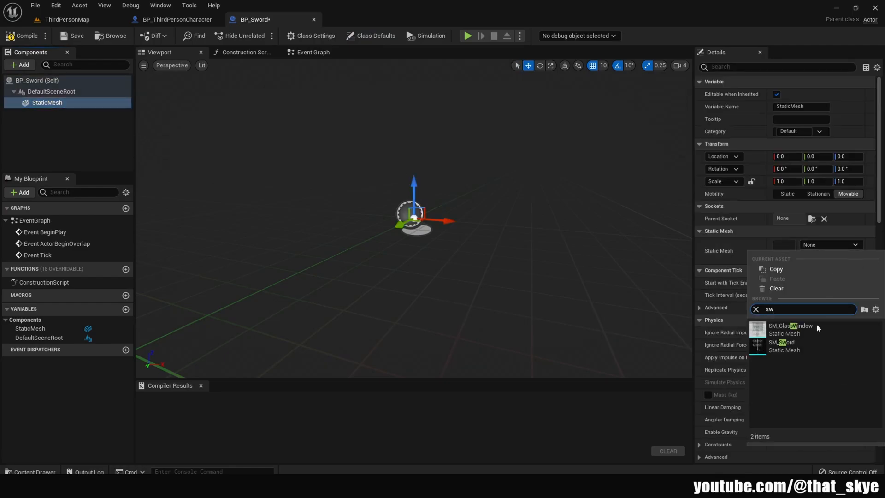
pyautogui.click(783, 345)
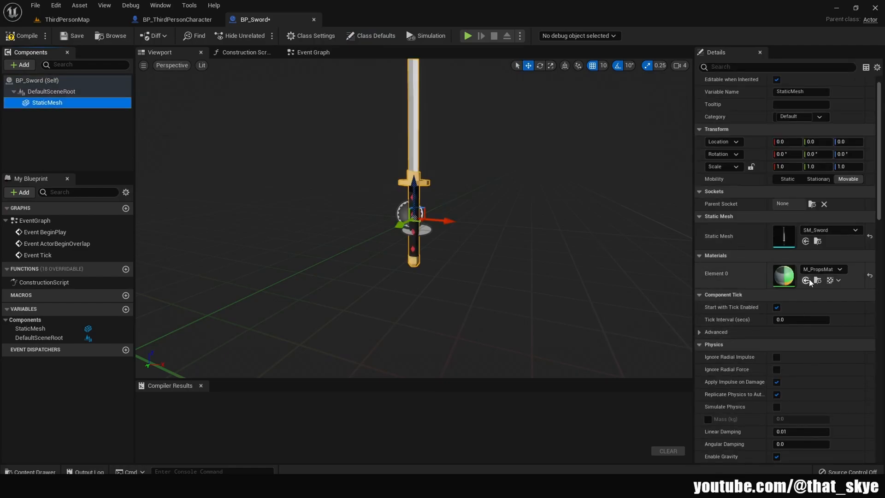
pyautogui.click(799, 324)
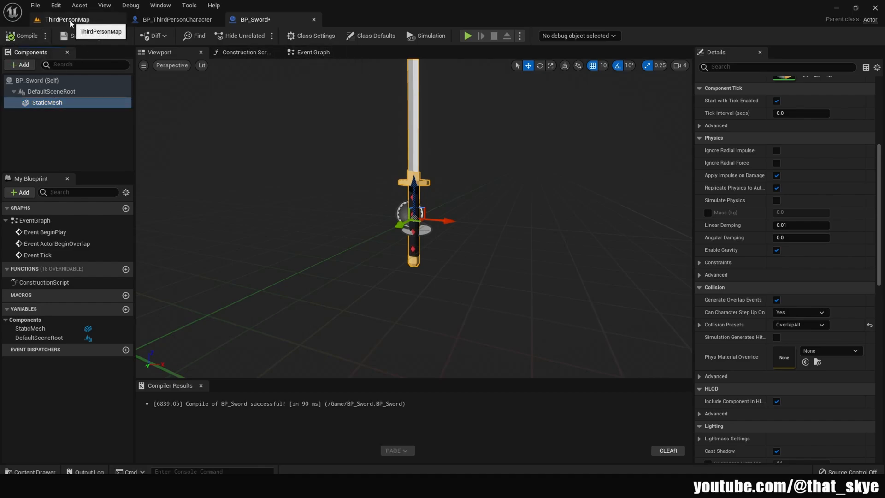
# - Compile BP_Bat using the SM_BaseballBat mesh and close its editor
pyautogui.click(67, 19)
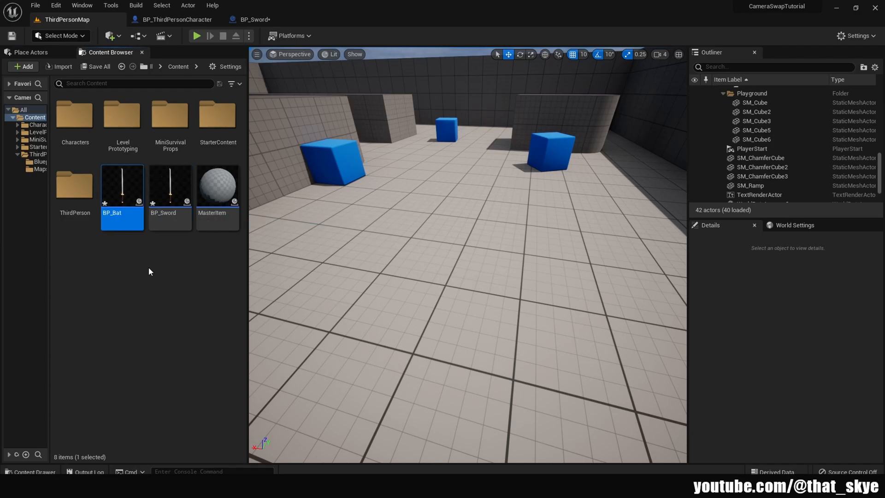
pyautogui.doubleClick(122, 187)
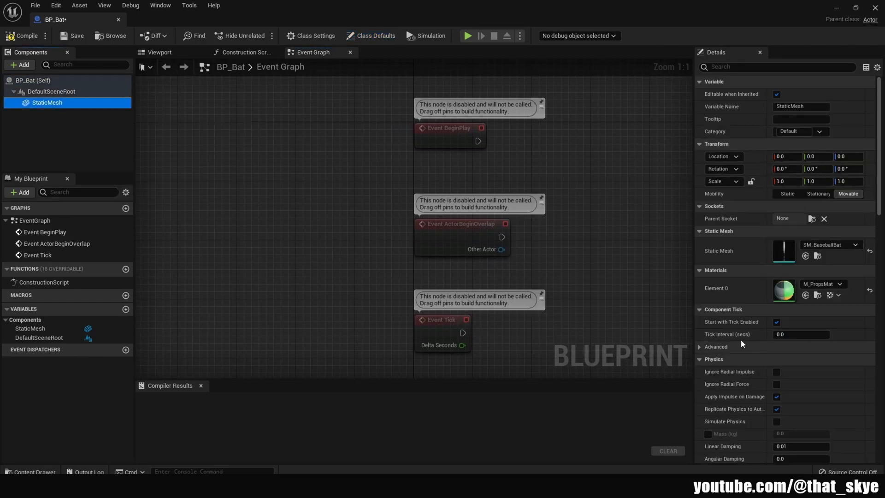
pyautogui.click(159, 51)
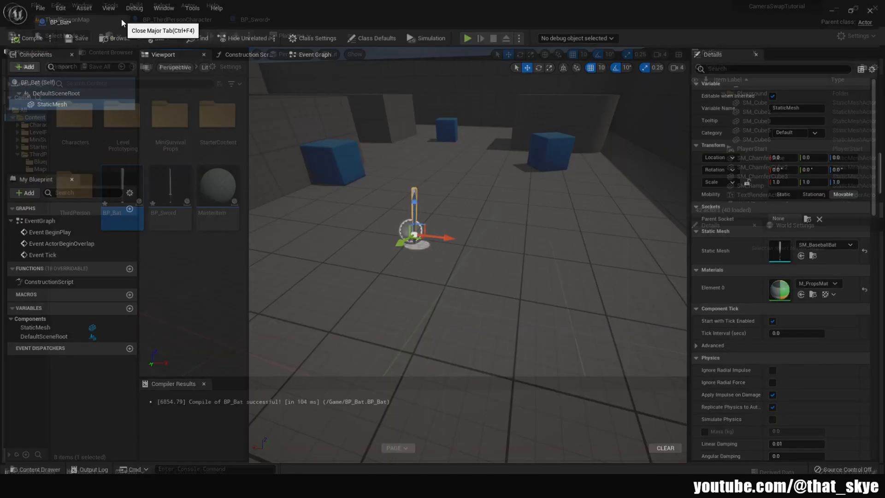
pyautogui.click(77, 19)
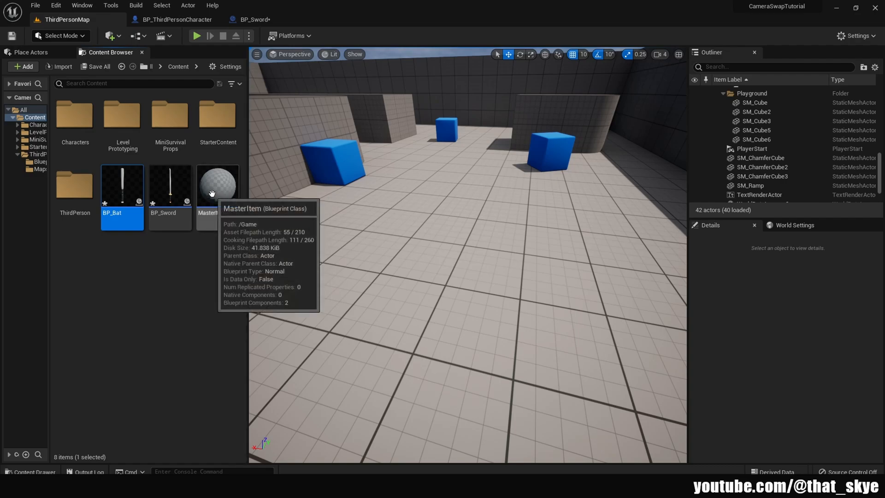
# - Place two MasterItem pickups by the blue cube, with Weapon BP_Sword on the first and BP_Bat on the second
pyautogui.moveTo(217, 184); pyautogui.dragTo(338, 142)
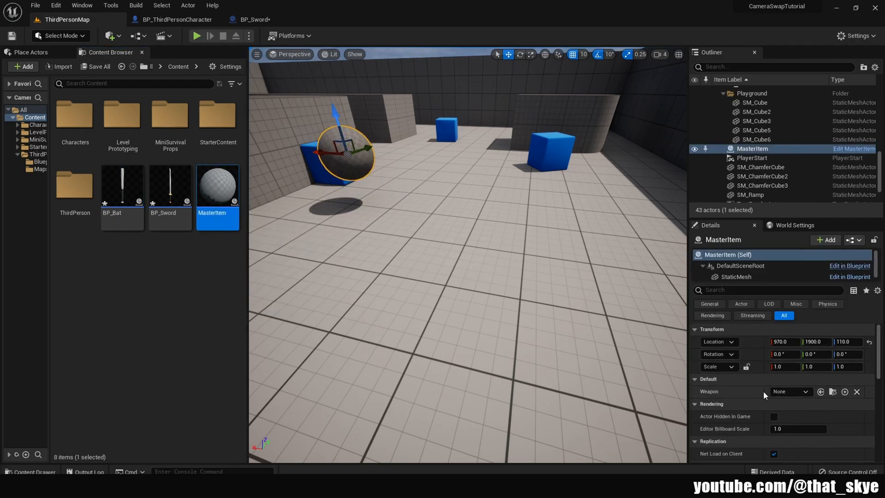
pyautogui.click(806, 391)
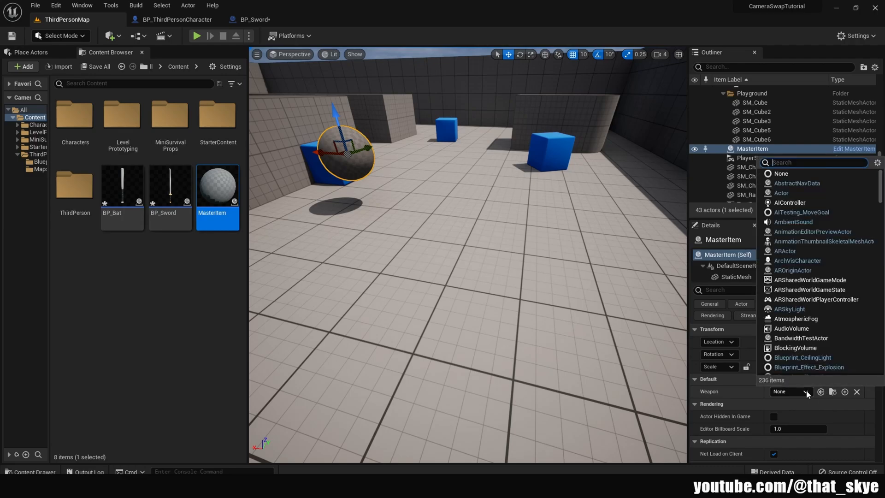
pyautogui.write('sw')
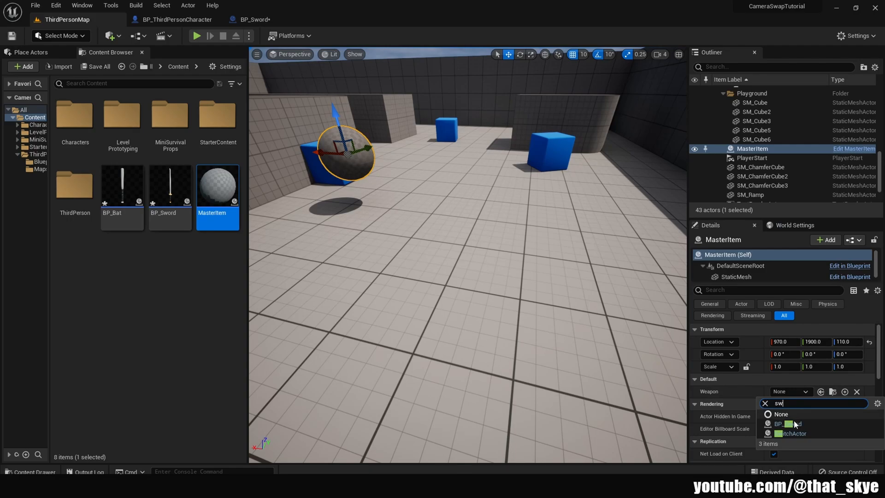
pyautogui.click(793, 424)
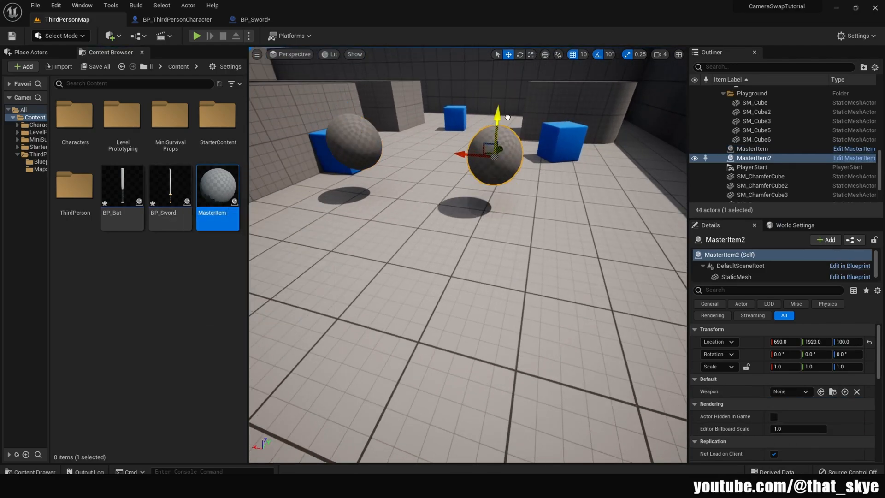
pyautogui.click(804, 391)
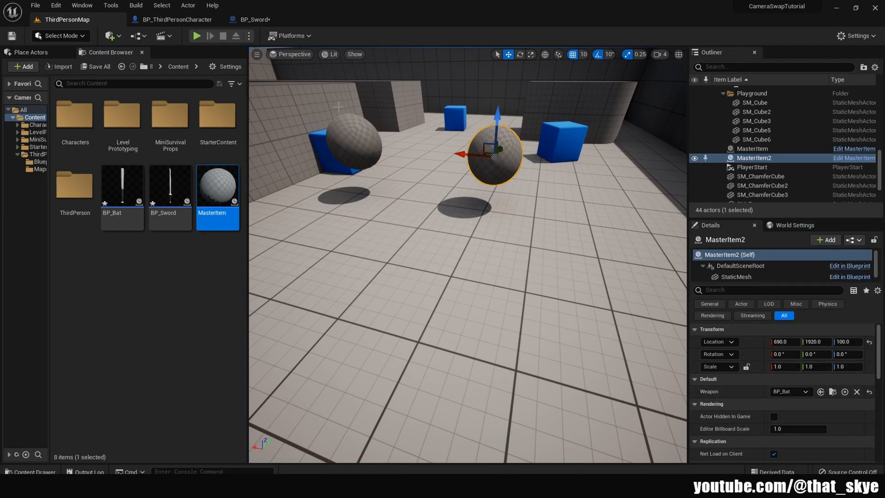
pyautogui.click(197, 36)
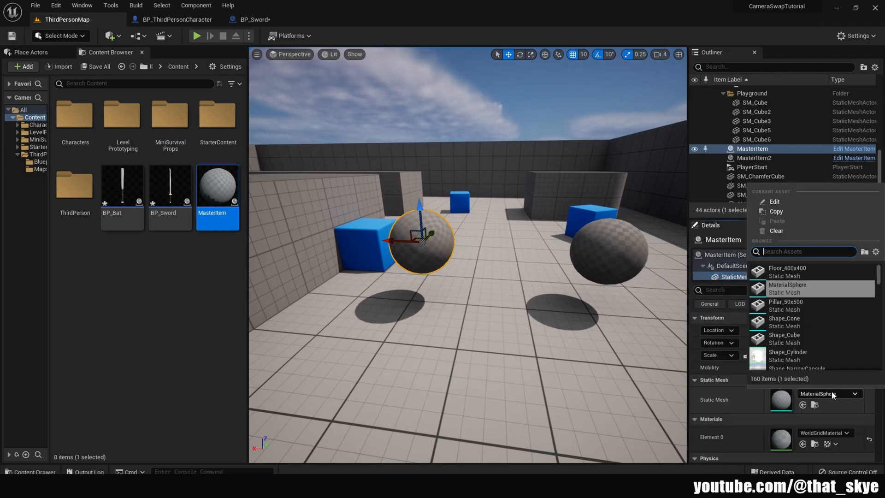
# - Assign SM_Sword to MasterItem and SM_BaseballBat to MasterItem2, then start a play session to test
pyautogui.write('swor')
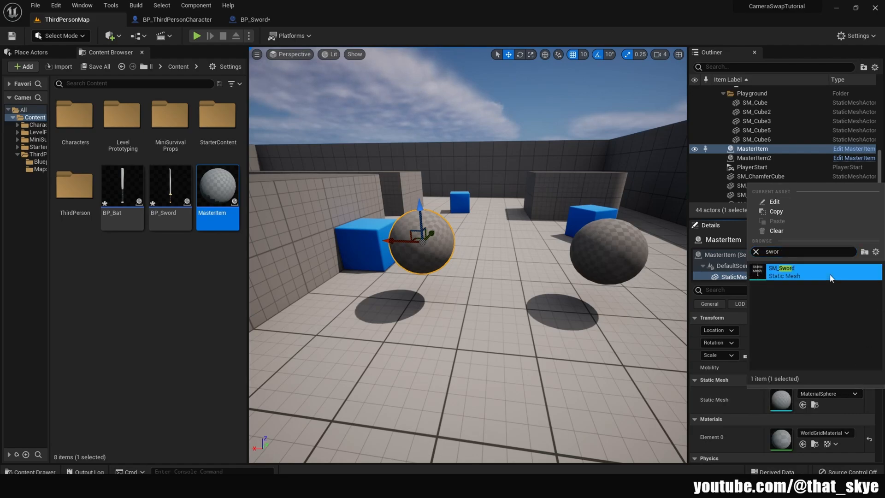
pyautogui.click(782, 267)
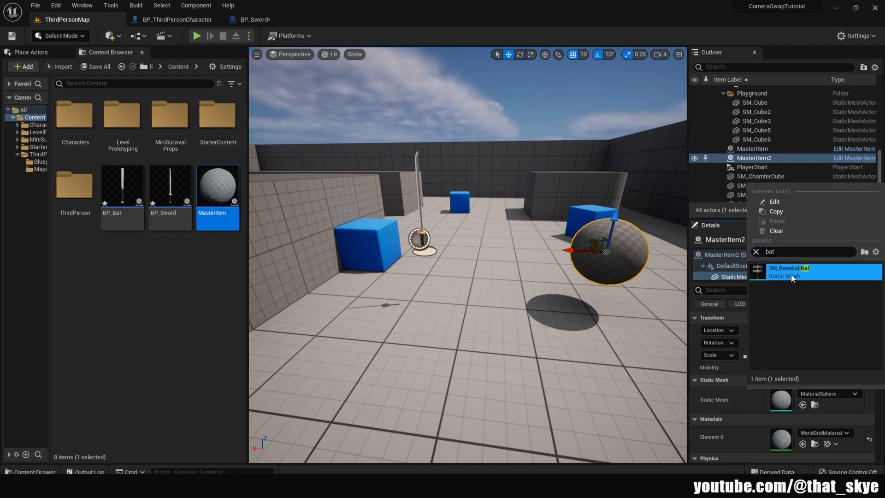
pyautogui.click(789, 267)
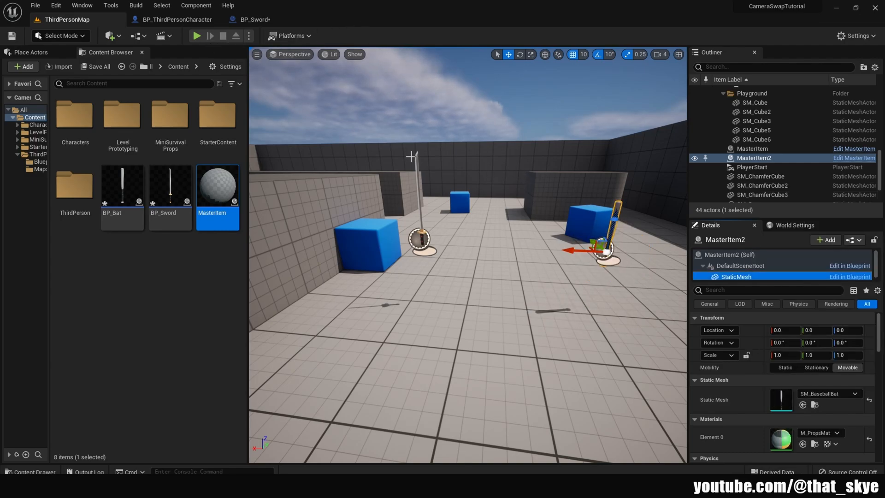
pyautogui.click(198, 36)
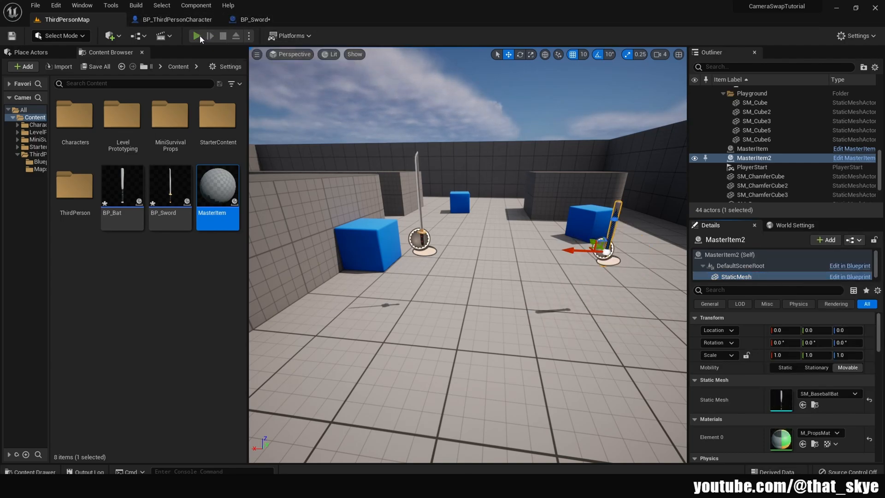
pyautogui.click(195, 36)
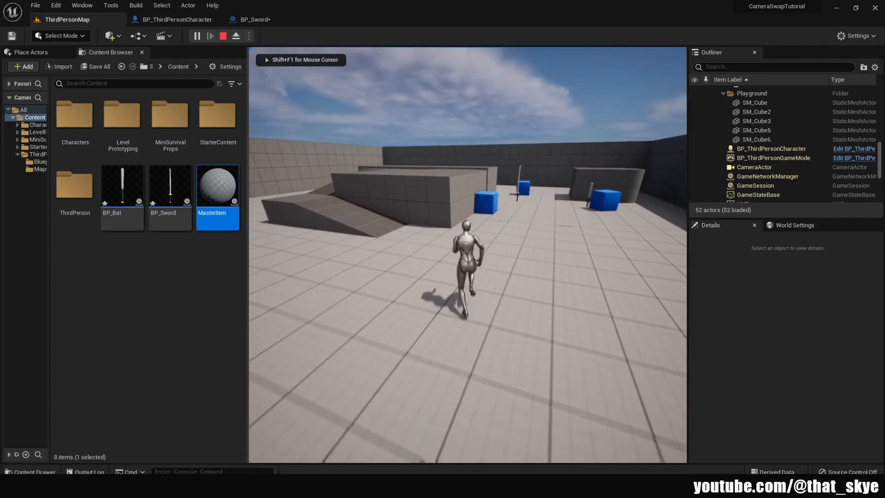